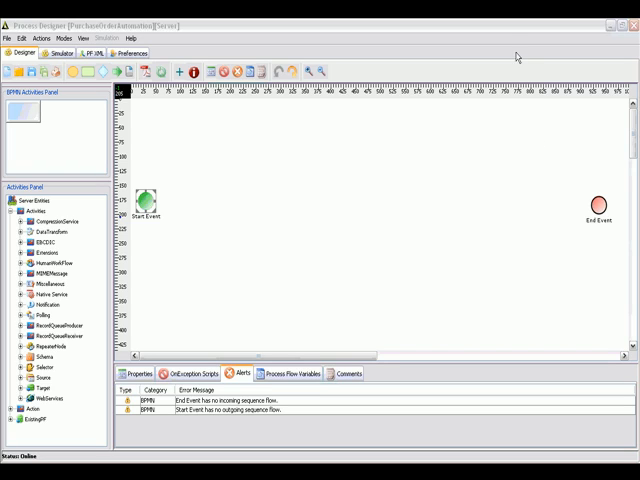
mouse_move(500, 47)
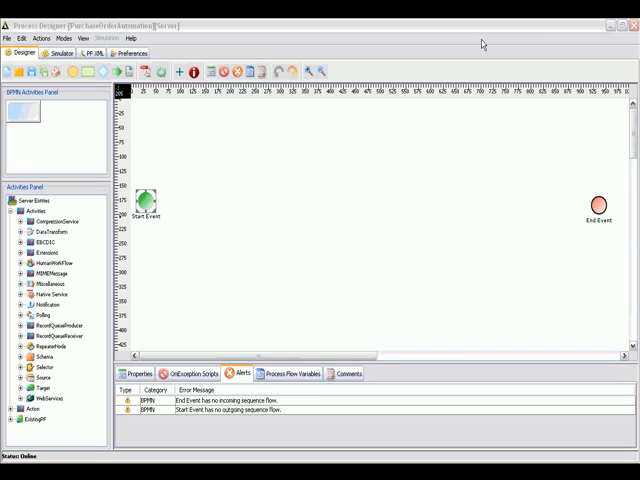
mouse_move(477, 42)
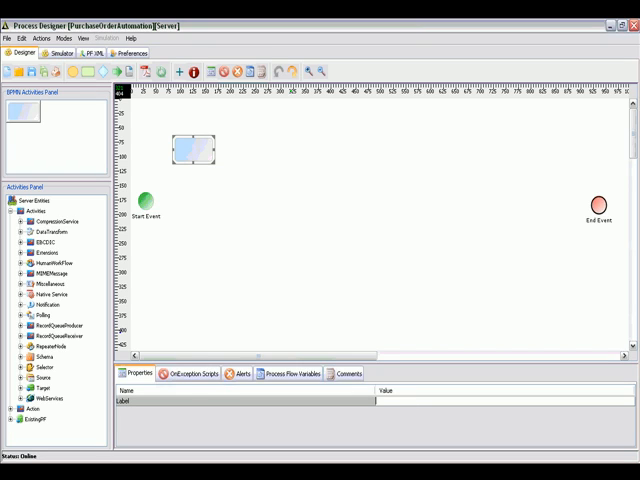
- Label two new tasks 'Receive PO from customer' and 'Confirmation to Customer'
type("Req")
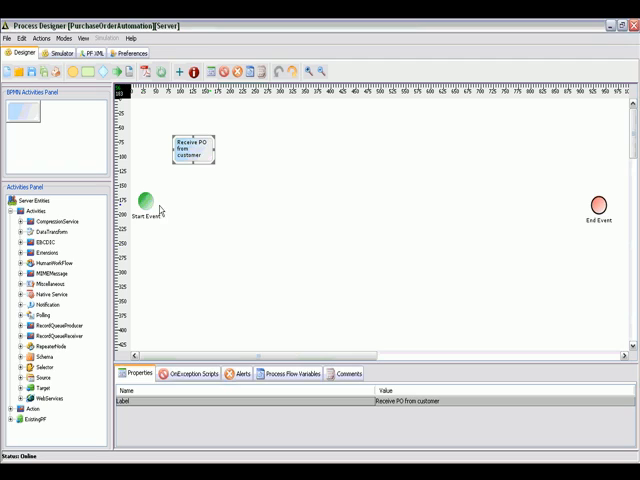
mouse_move(150, 205)
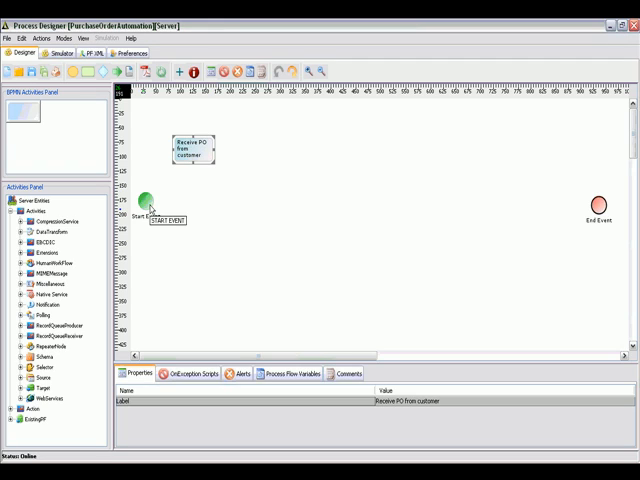
mouse_move(148, 210)
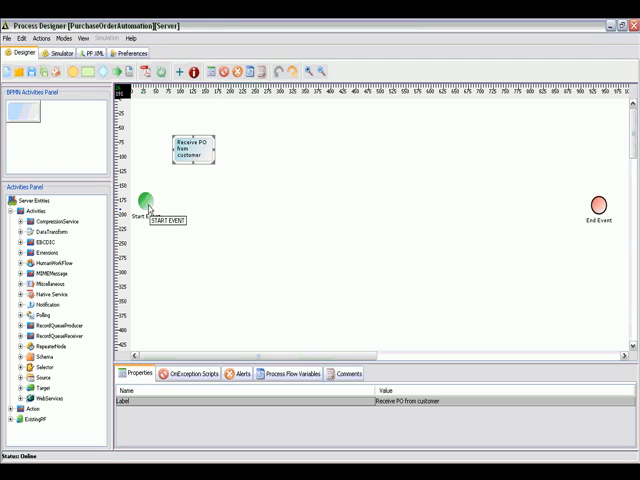
mouse_move(189, 167)
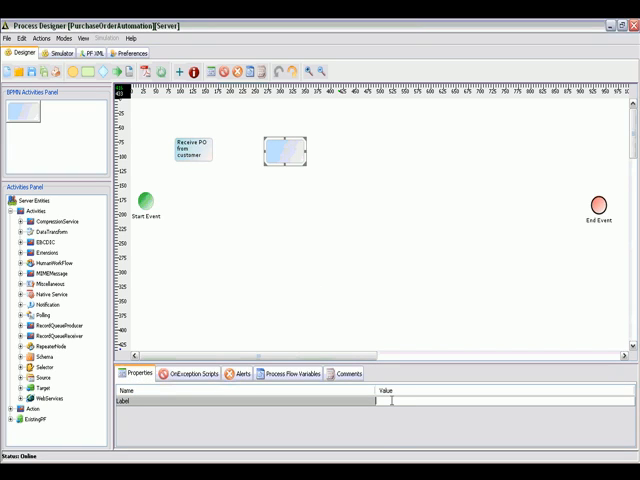
type("Confirmation to Customer")
type("Review PO")
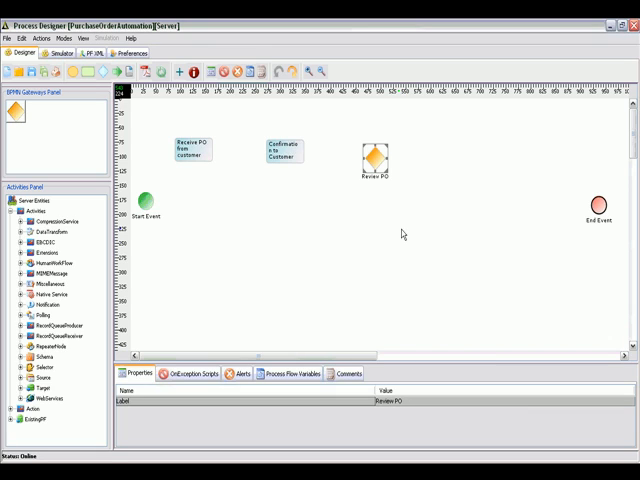
mouse_move(256, 259)
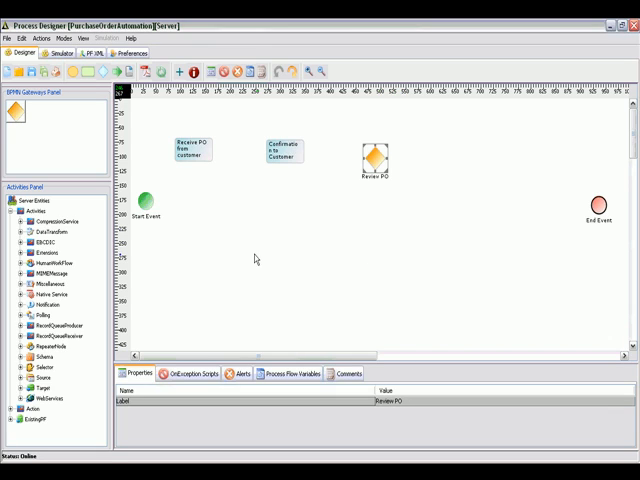
mouse_move(222, 259)
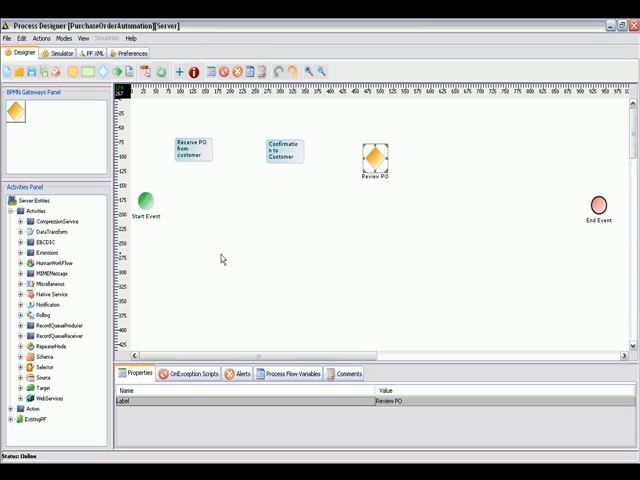
mouse_move(87, 71)
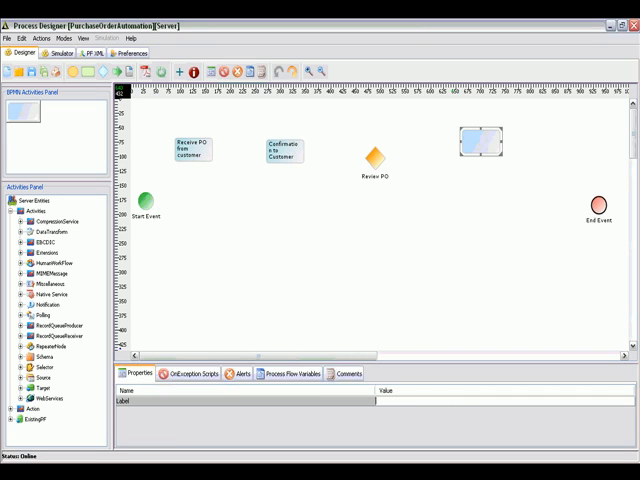
mouse_move(58, 449)
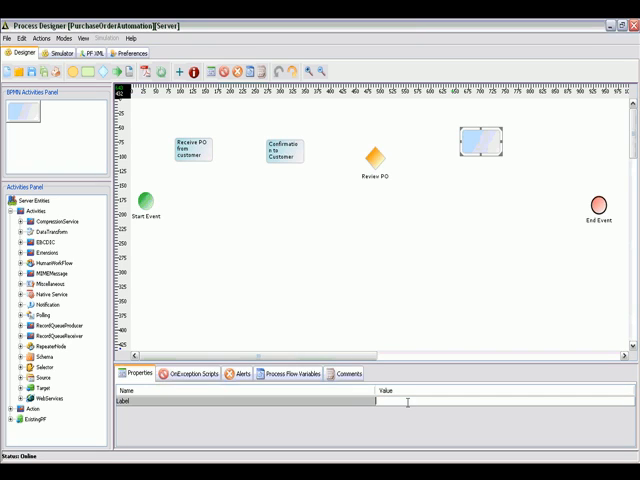
- Add and label tasks 'Decline PO and notify customer', 'Send PO to Shipping' and 'Notify customer'
type("De")
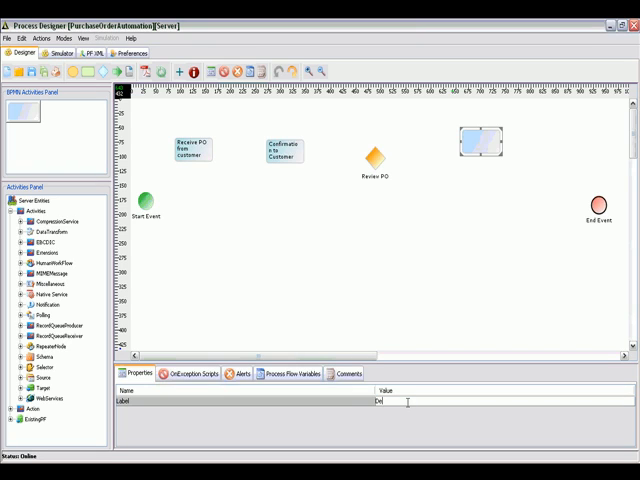
type("Decline PO and")
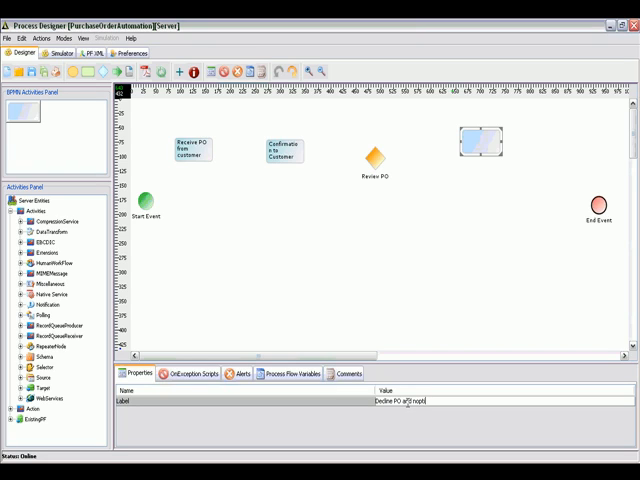
type("notify c")
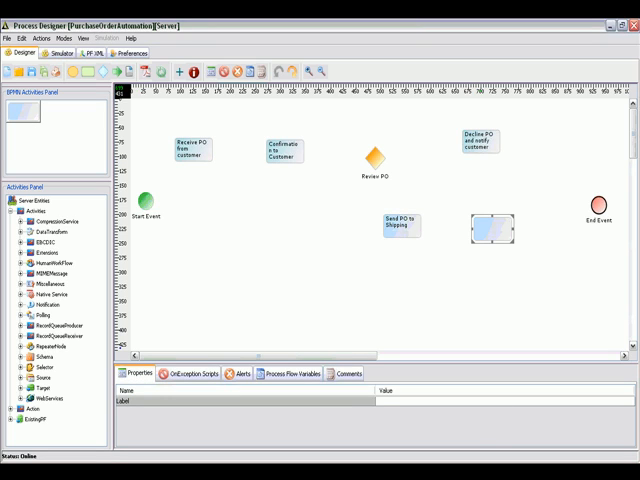
type("Notify customer on shipp...")
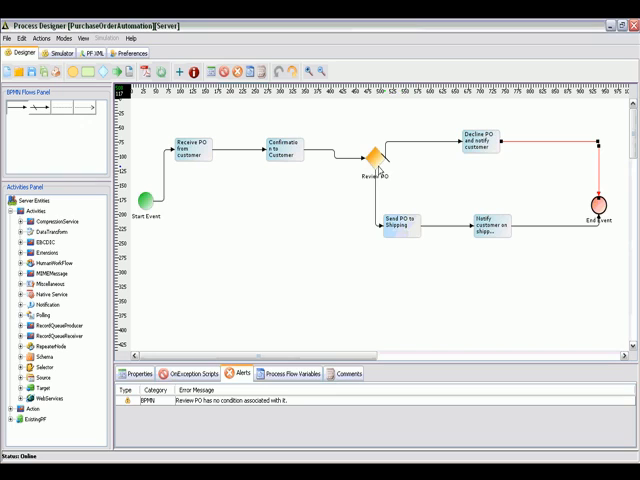
mouse_move(375, 160)
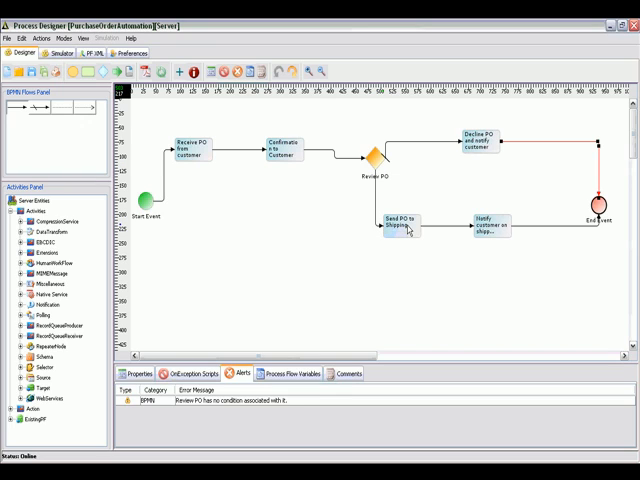
mouse_move(378, 160)
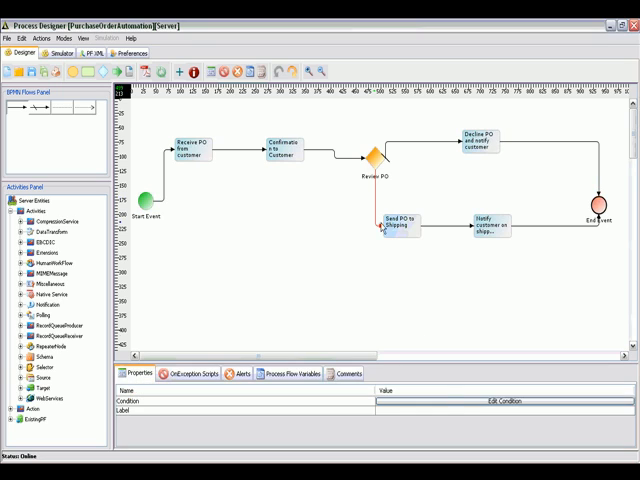
- Choose Expression Condition for the gateway's branch and advance to the Rule Information form
left_click(495, 400)
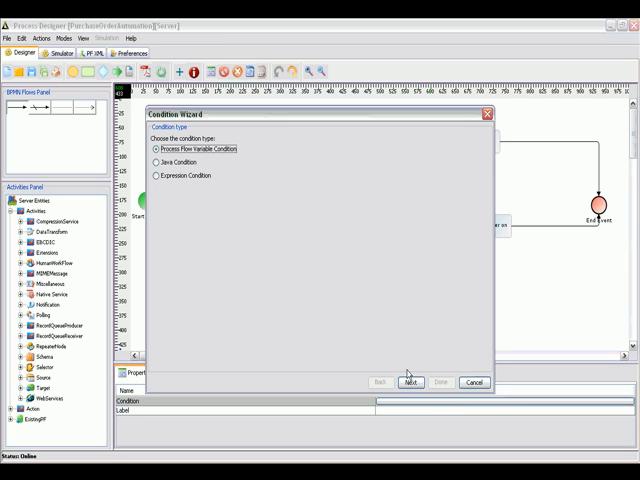
left_click(158, 175)
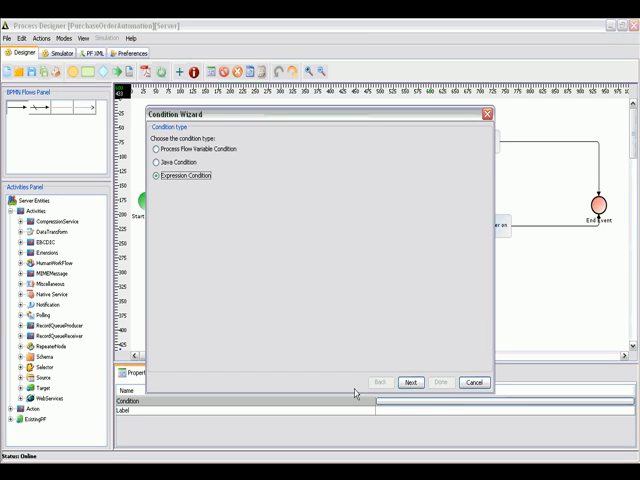
left_click(410, 382)
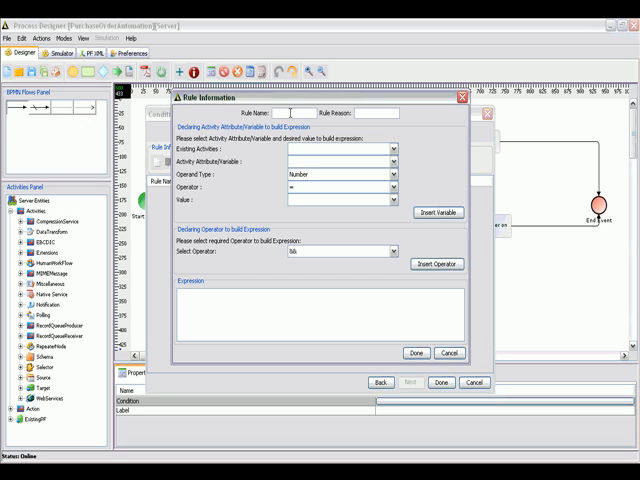
- Save rule 'Check Qty' with reason QTY, testing varQty >= 20
type("CheckQty")
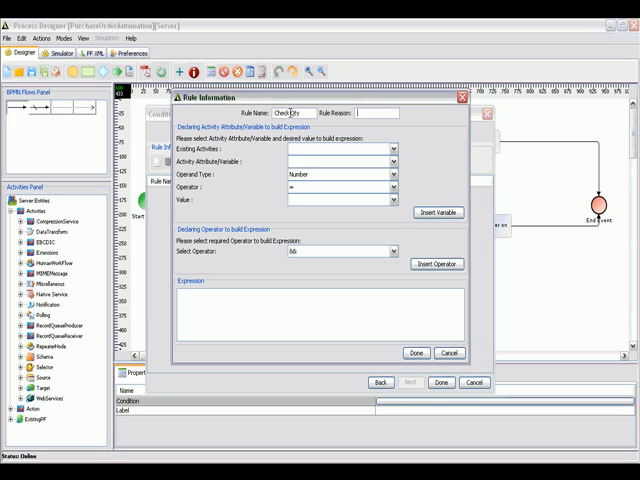
type("QTY")
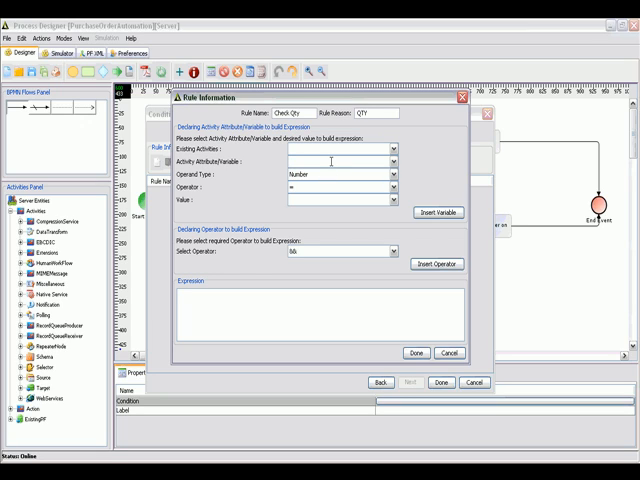
type("var")
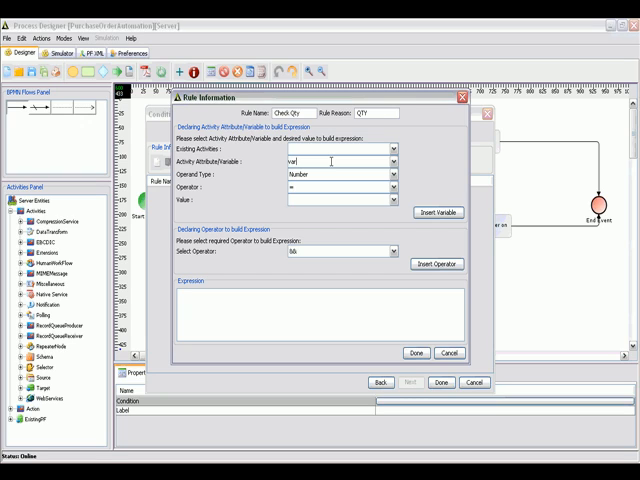
type("Qty")
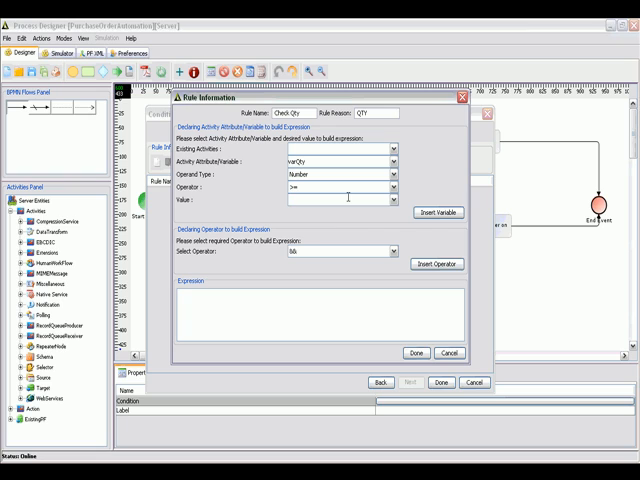
type("20")
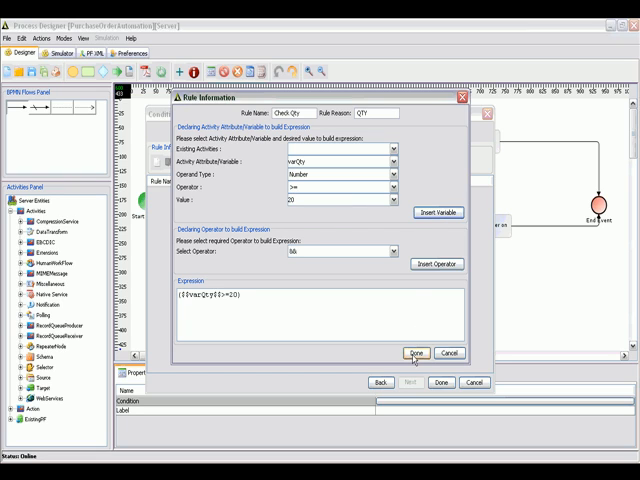
left_click(414, 352)
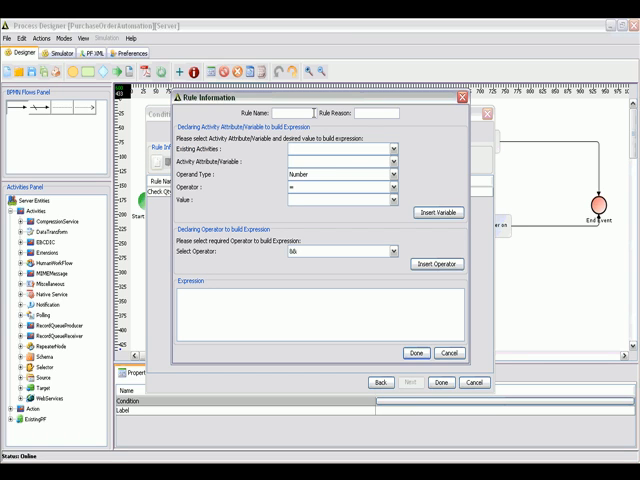
- Save rule 'TotalAmount' with reason total, testing varTotal >= 500
type("TotalAmoun")
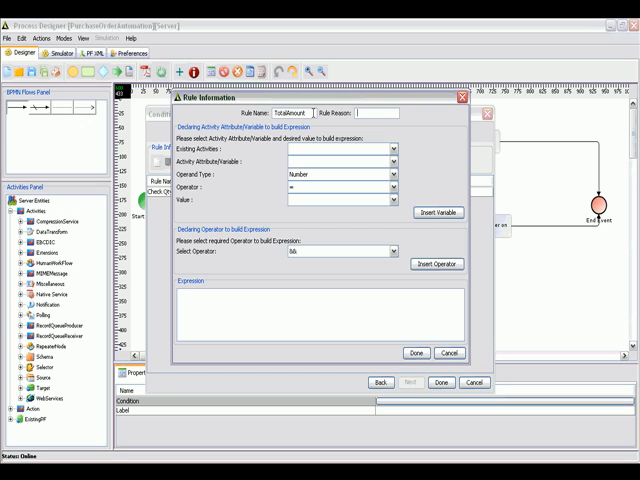
type("total")
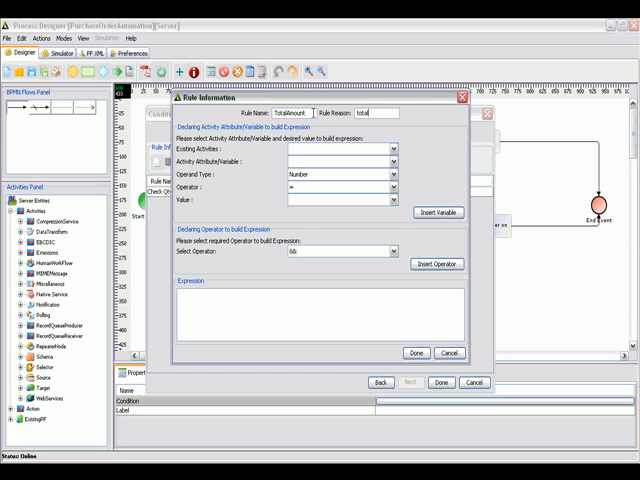
type("varTotal")
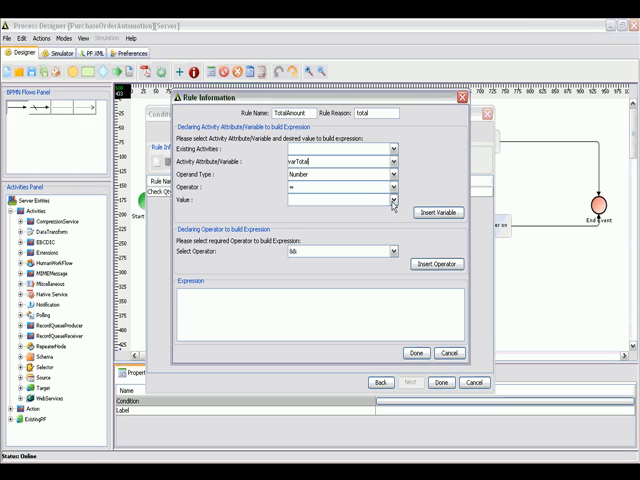
left_click(391, 188)
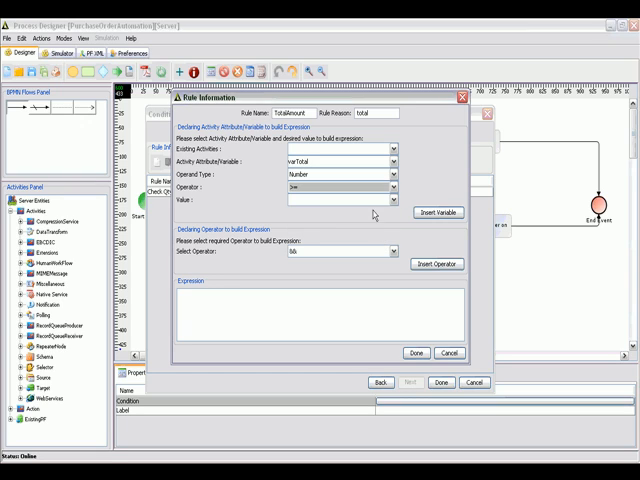
type("500")
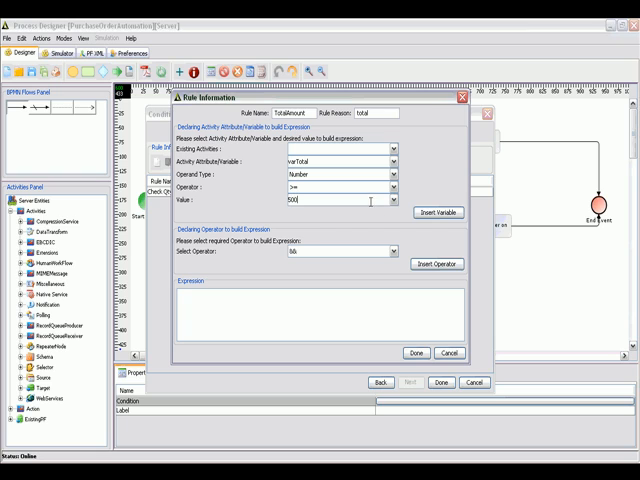
left_click(406, 353)
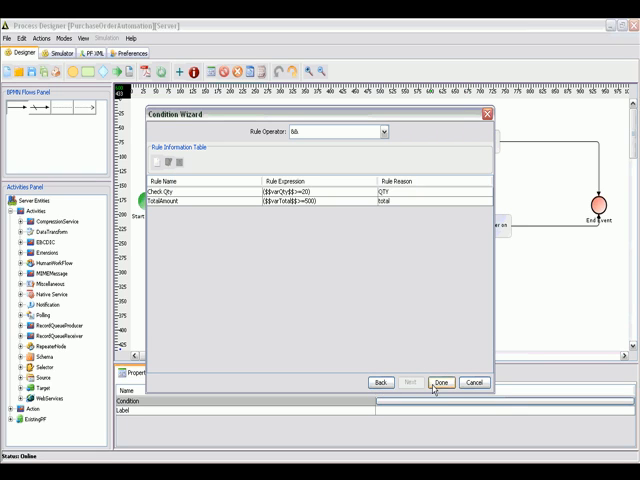
- Close the Condition Wizard with both rules joined by && and view the flow's XML
left_click(440, 382)
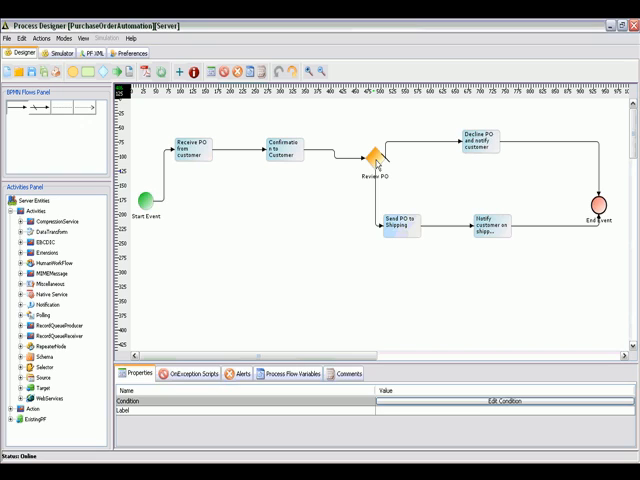
mouse_move(293, 227)
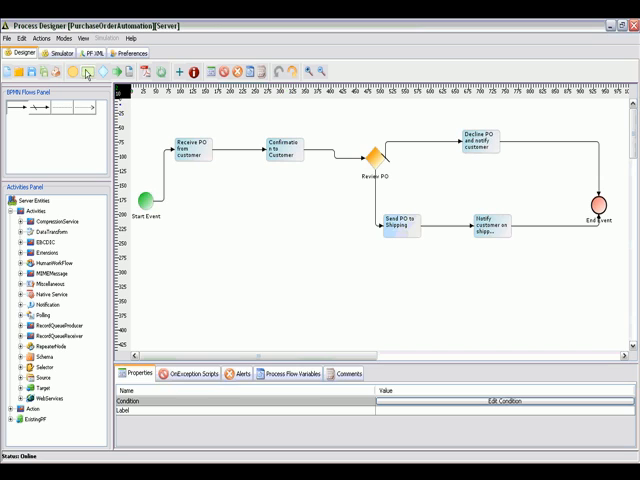
left_click(89, 54)
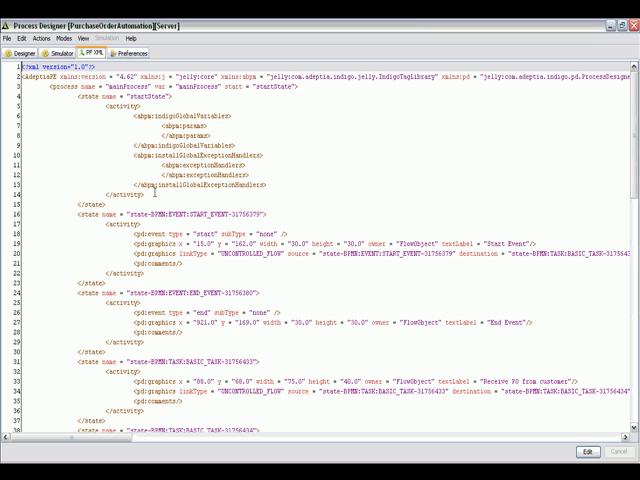
- Return from the PF XML view to the Designer diagram
left_click(25, 53)
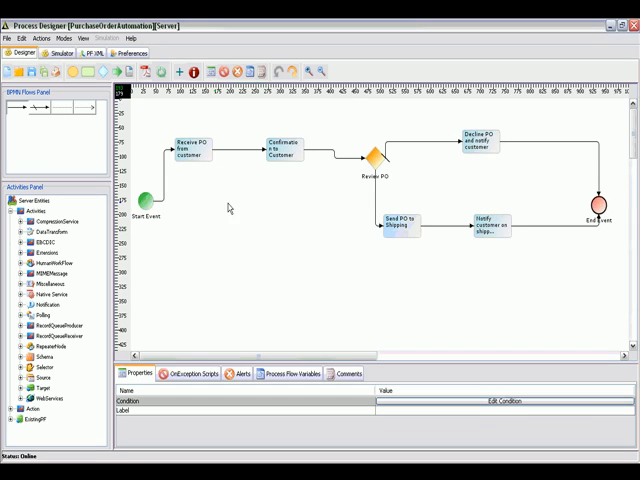